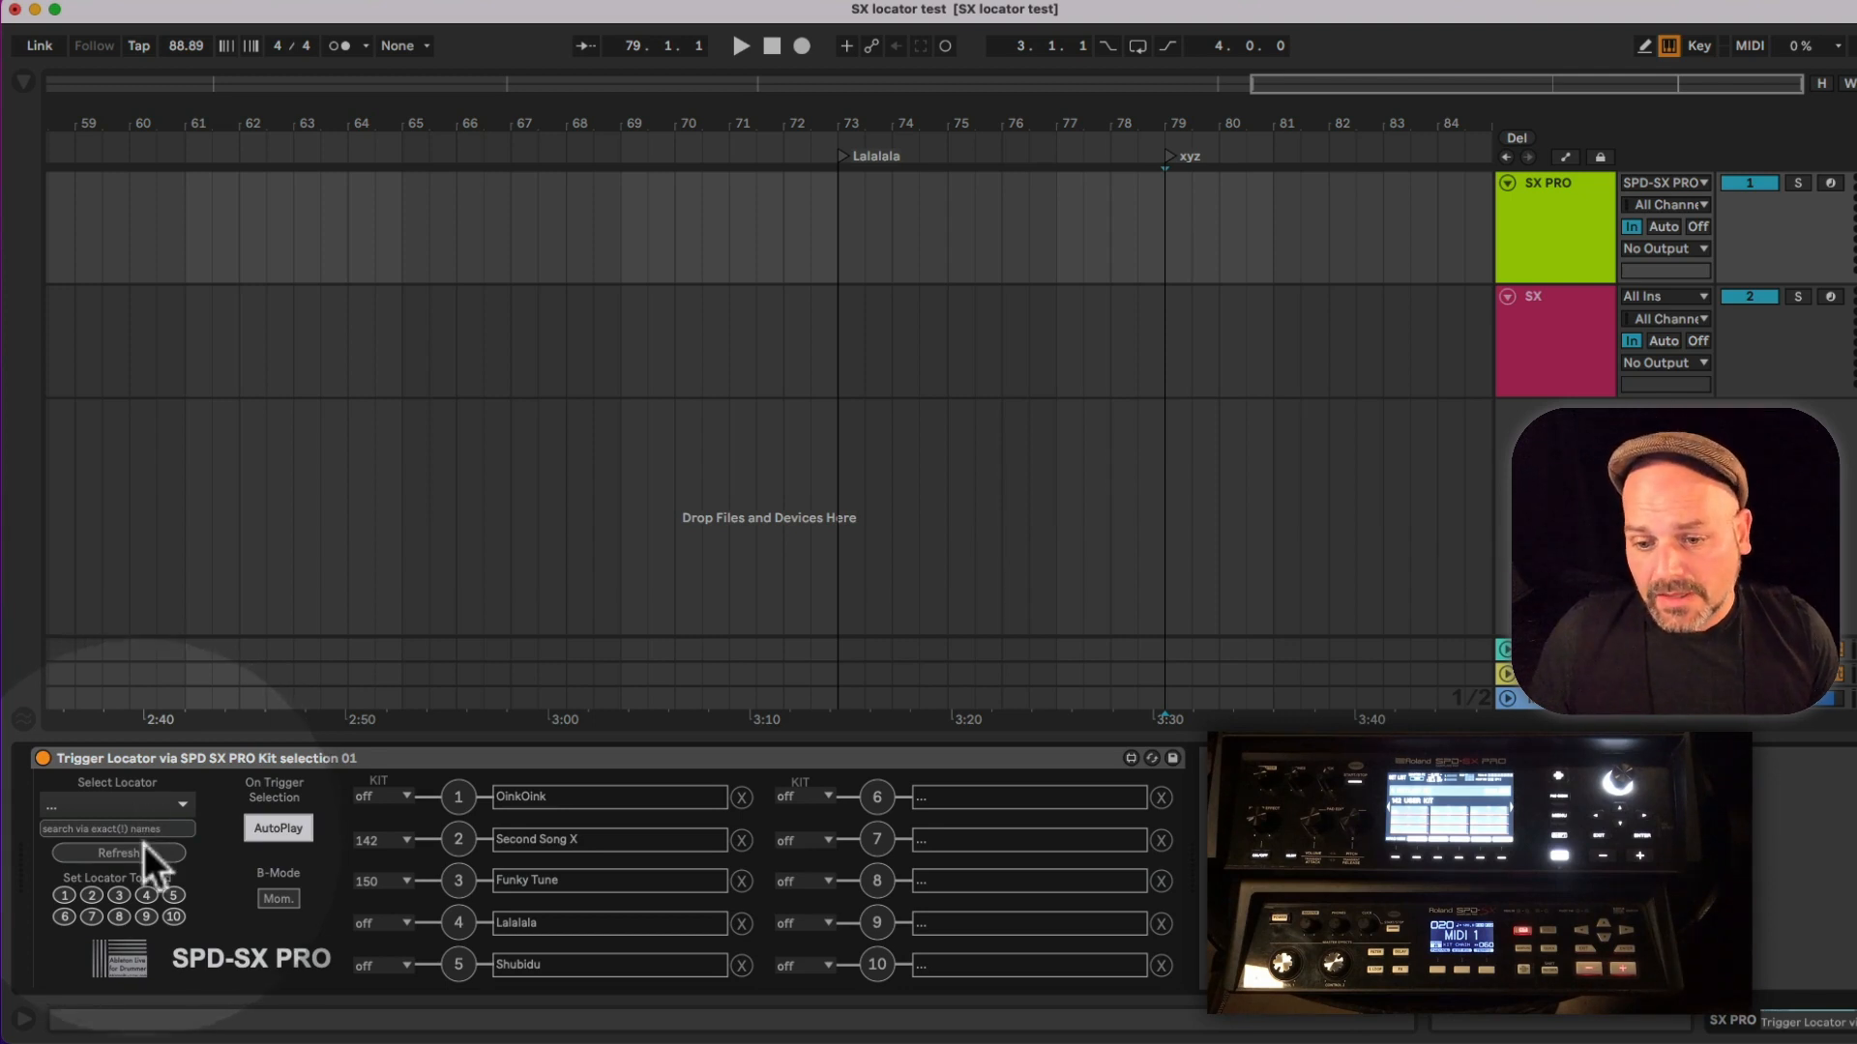
- Select the xyz locator from the Trigger Locator device's locator list
{"action": "left_click", "coordinate": [116, 804]}
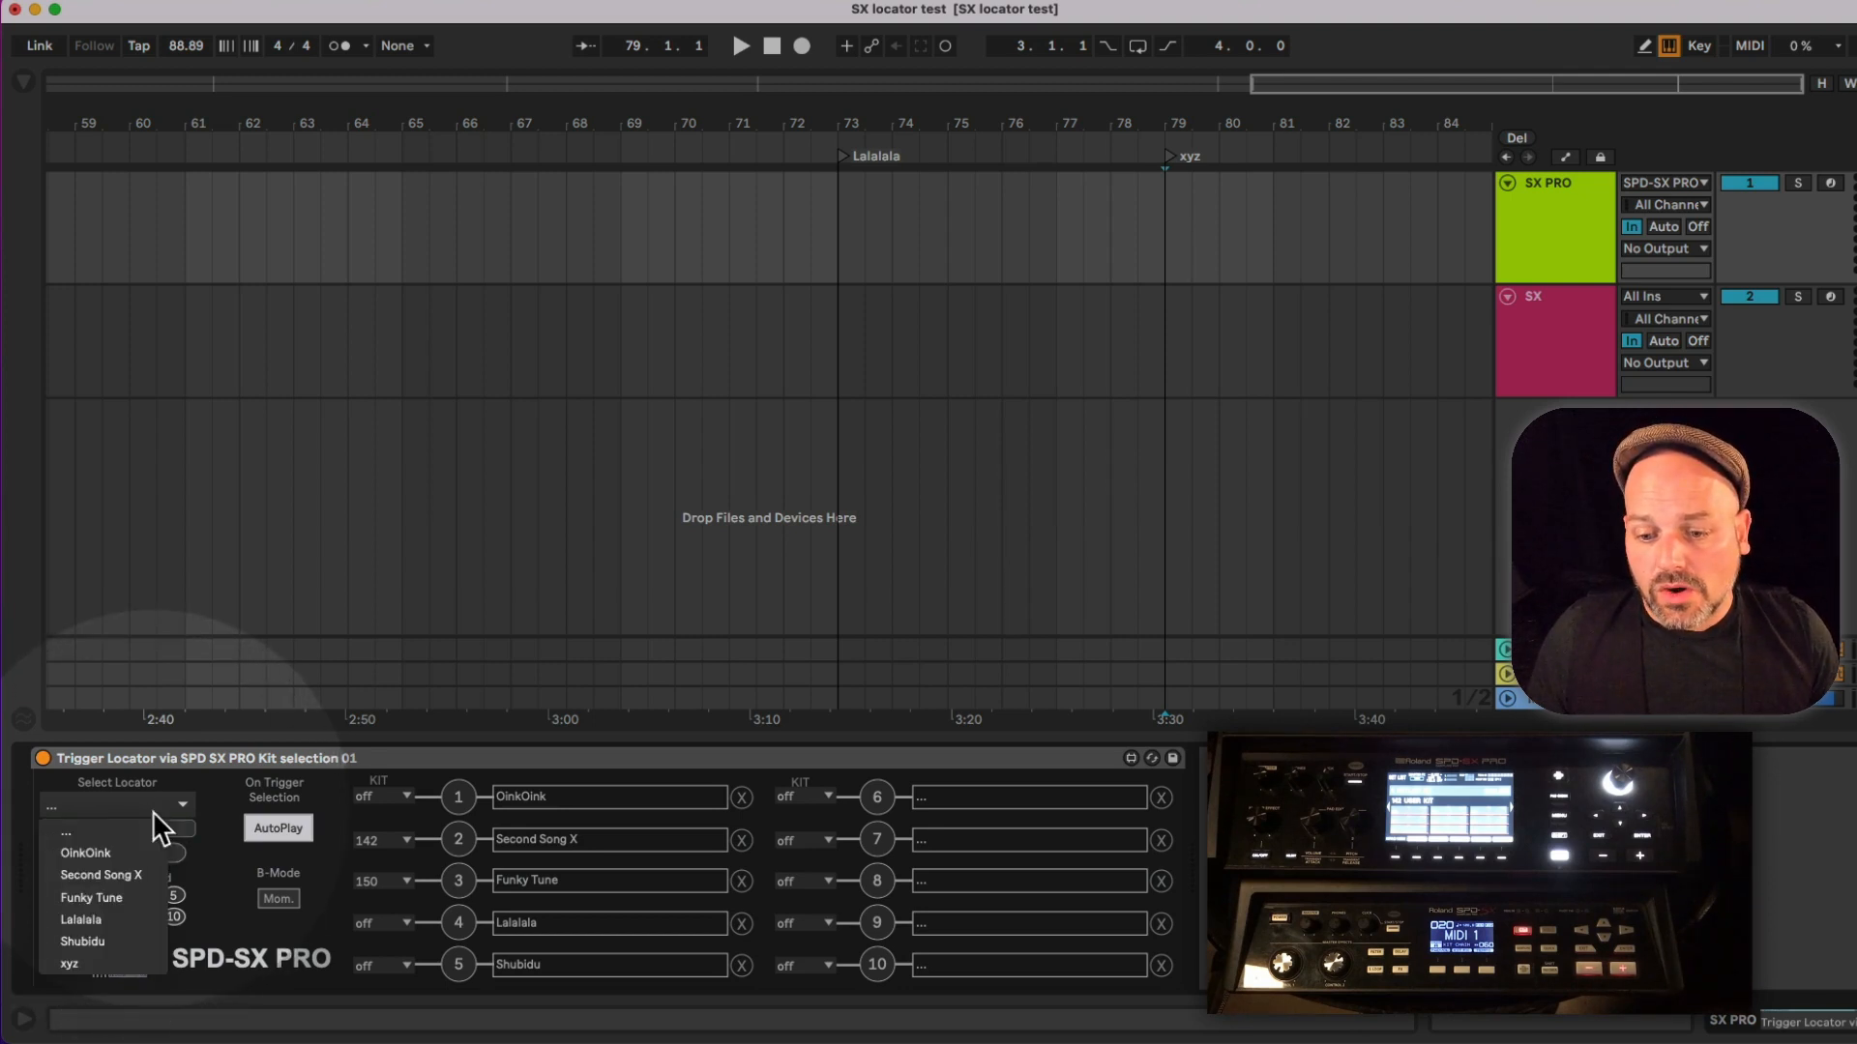
{"action": "left_click", "coordinate": [69, 961]}
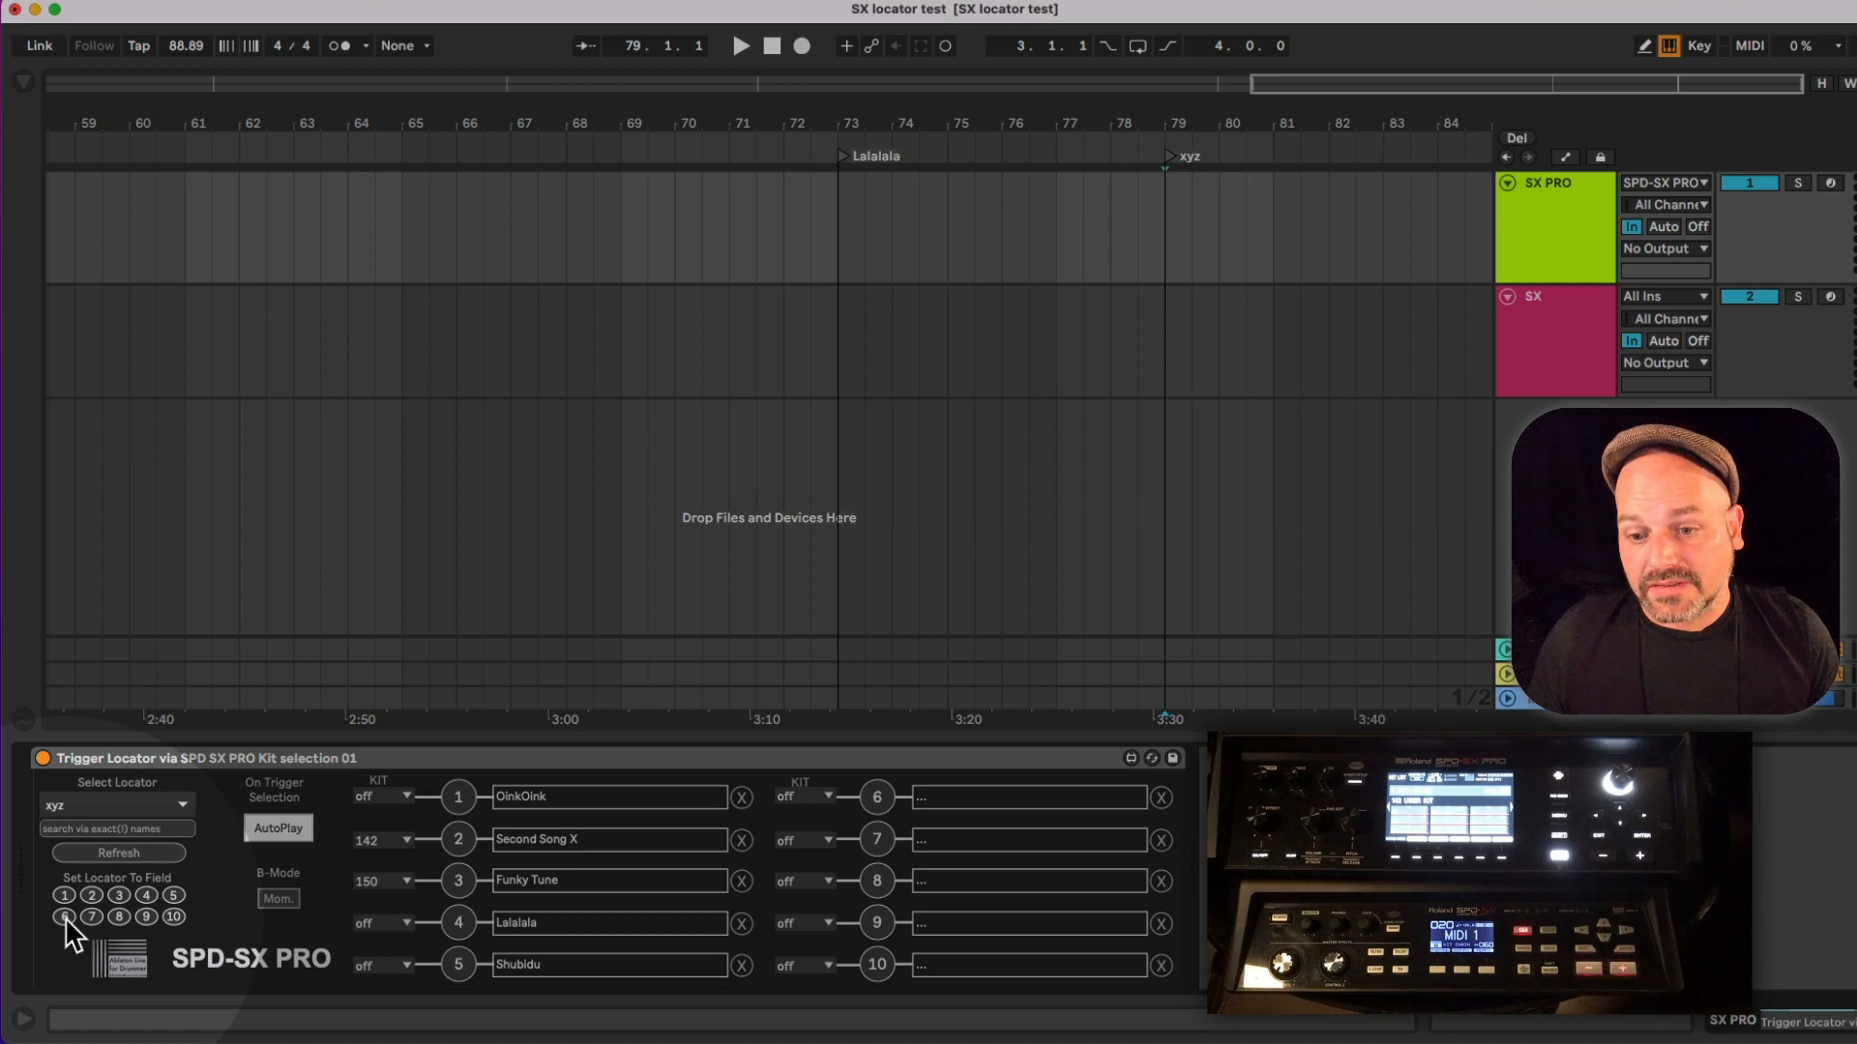
- Store the xyz locator in slot 6 and trigger slot 6 to jump to it
{"action": "left_click", "coordinate": [1024, 797]}
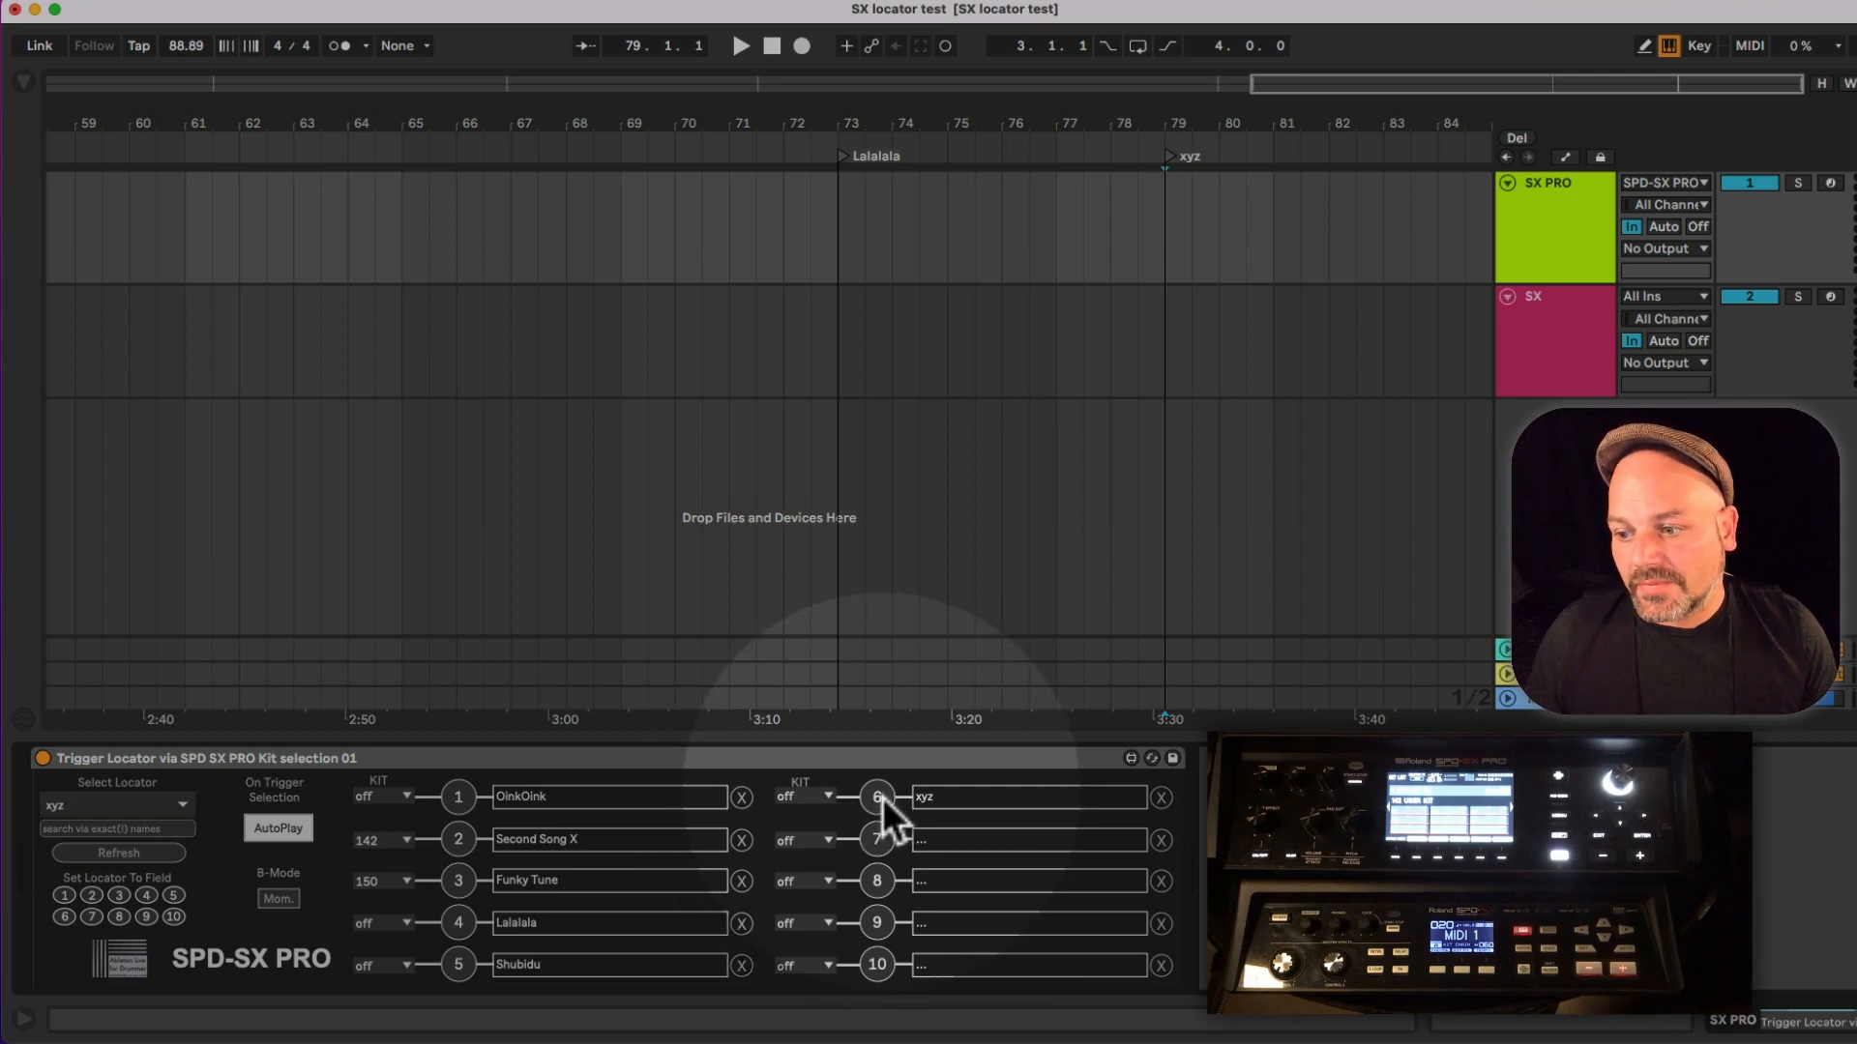
{"action": "left_click", "coordinate": [841, 156]}
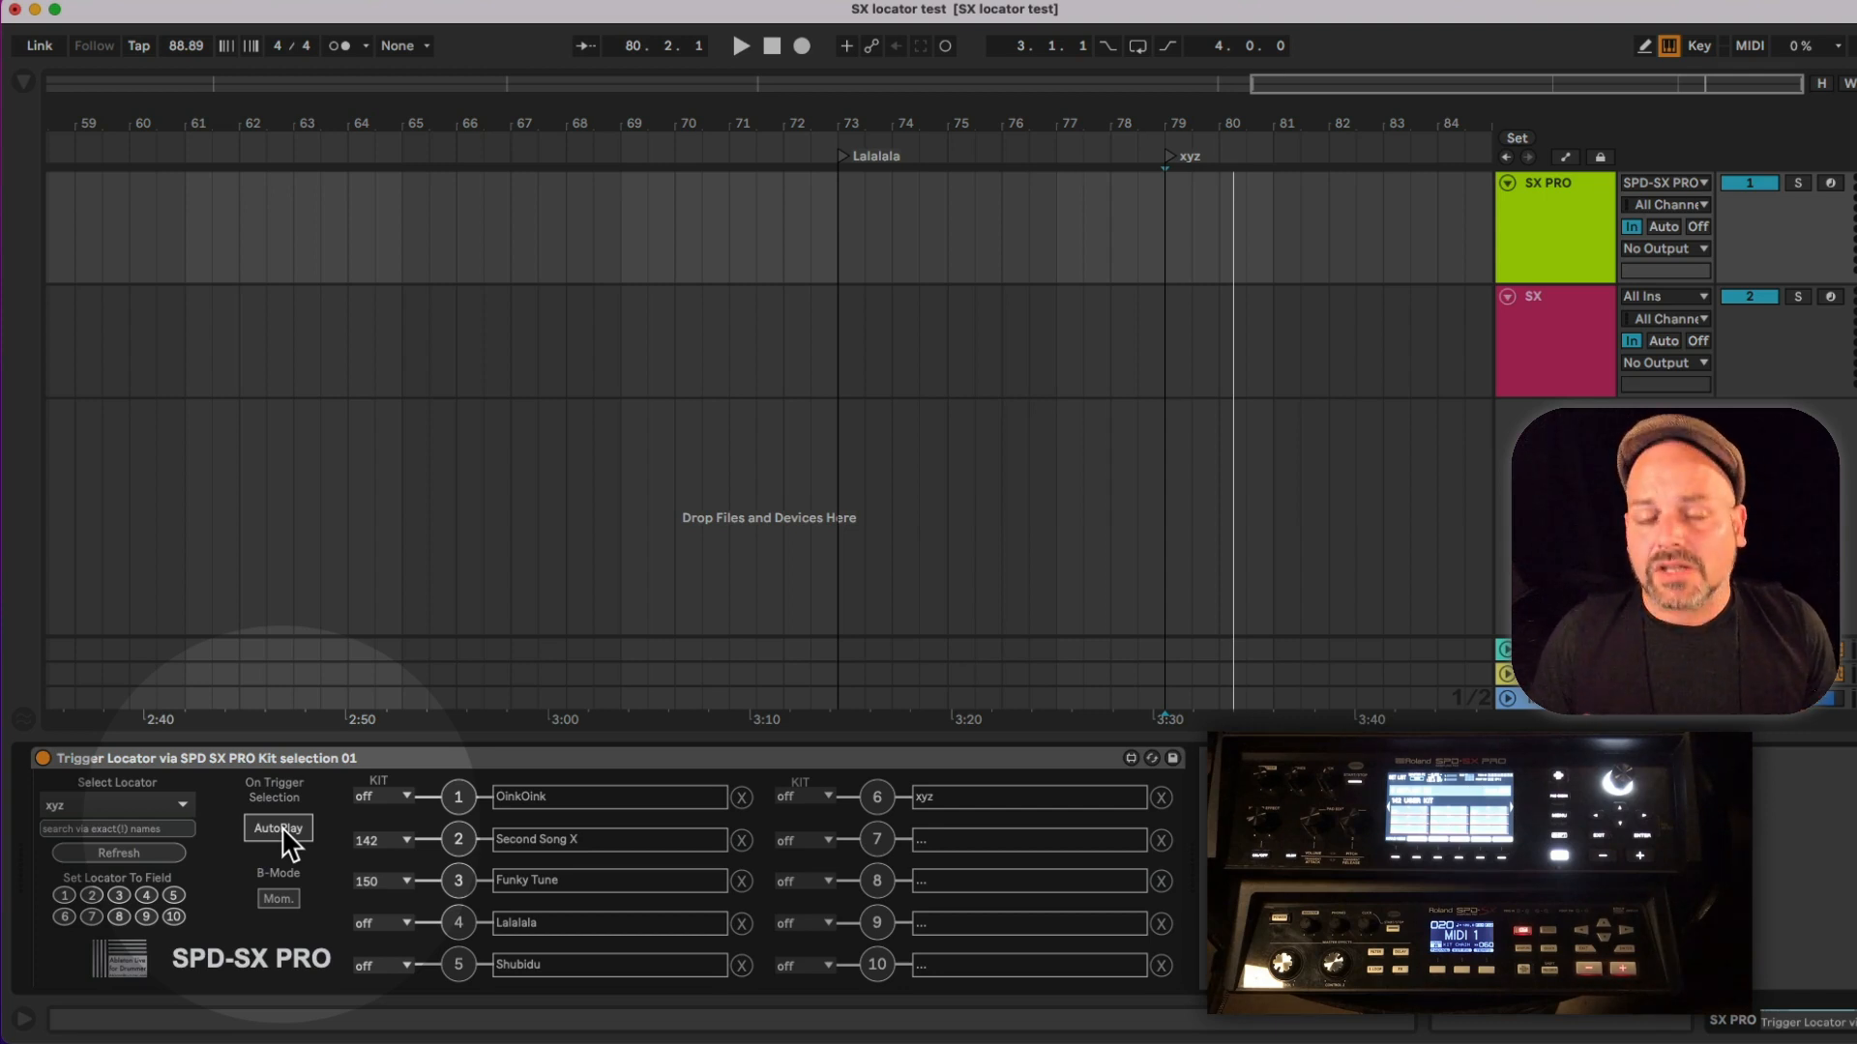
{"action": "mouse_move", "coordinate": [697, 791]}
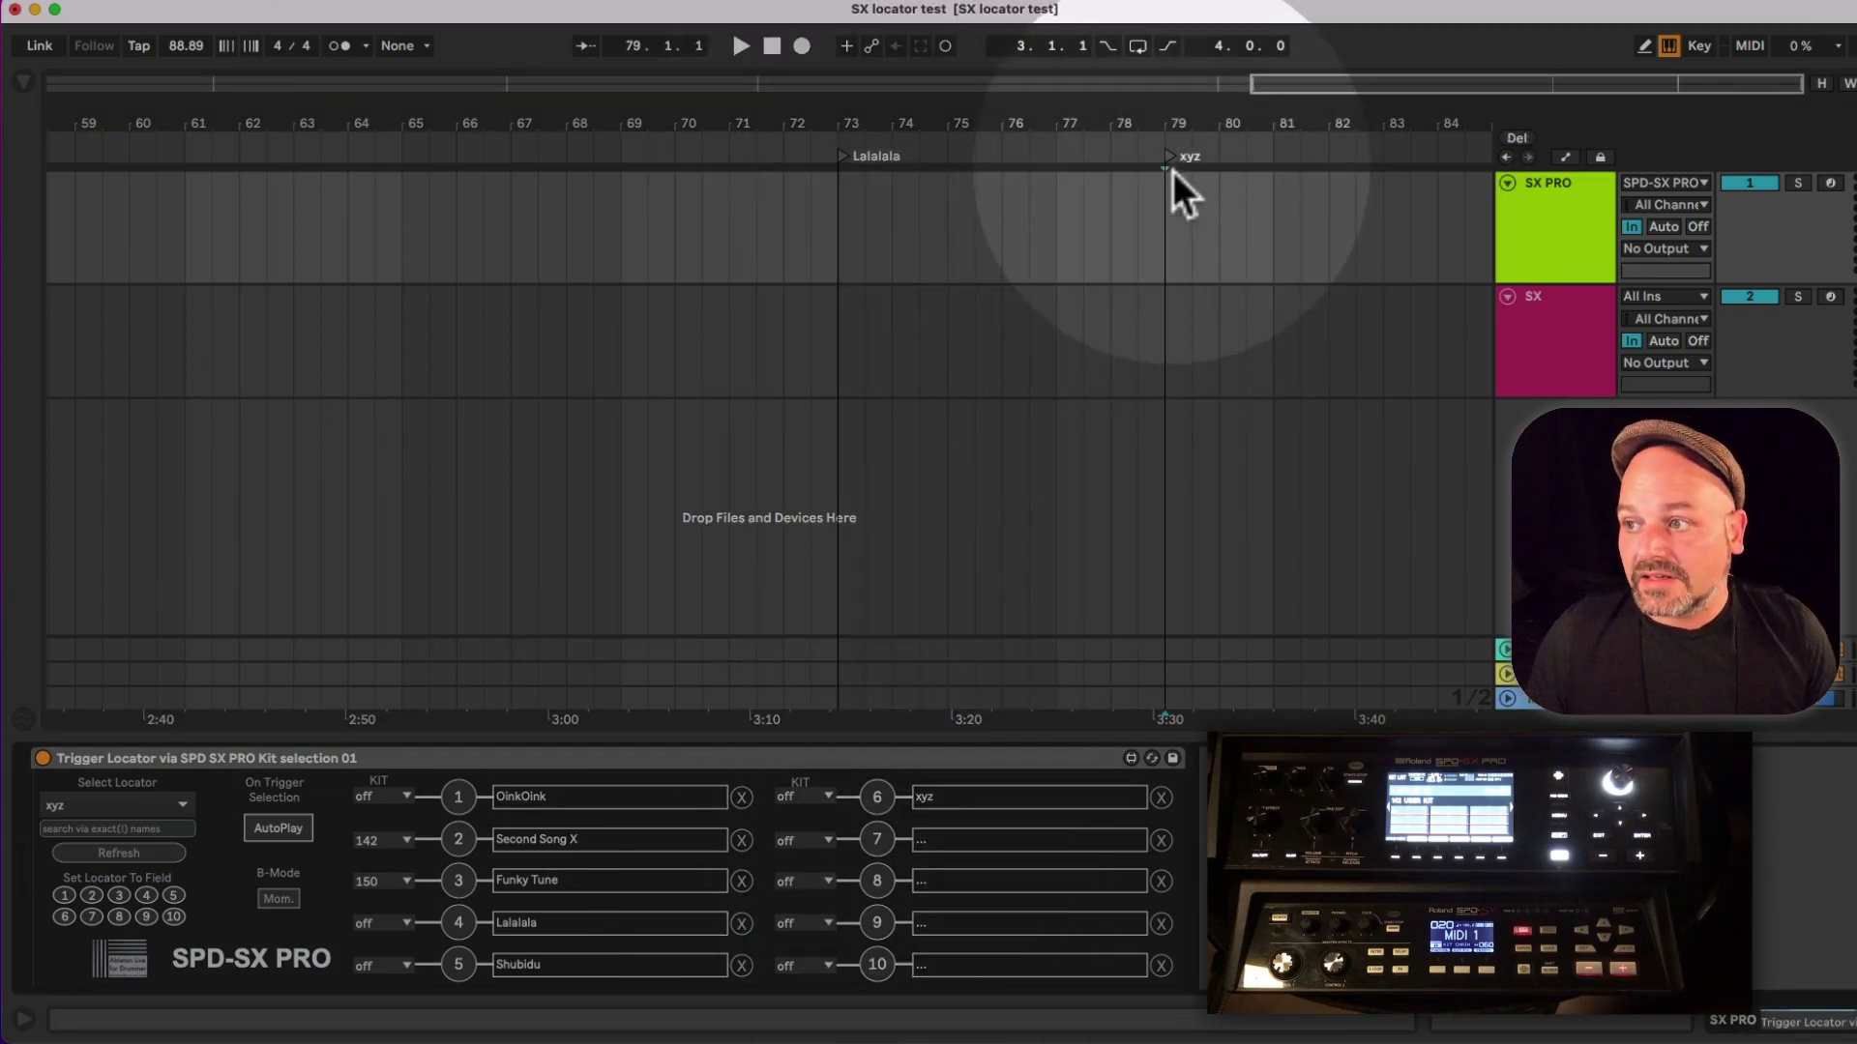
{"action": "mouse_move", "coordinate": [1172, 131]}
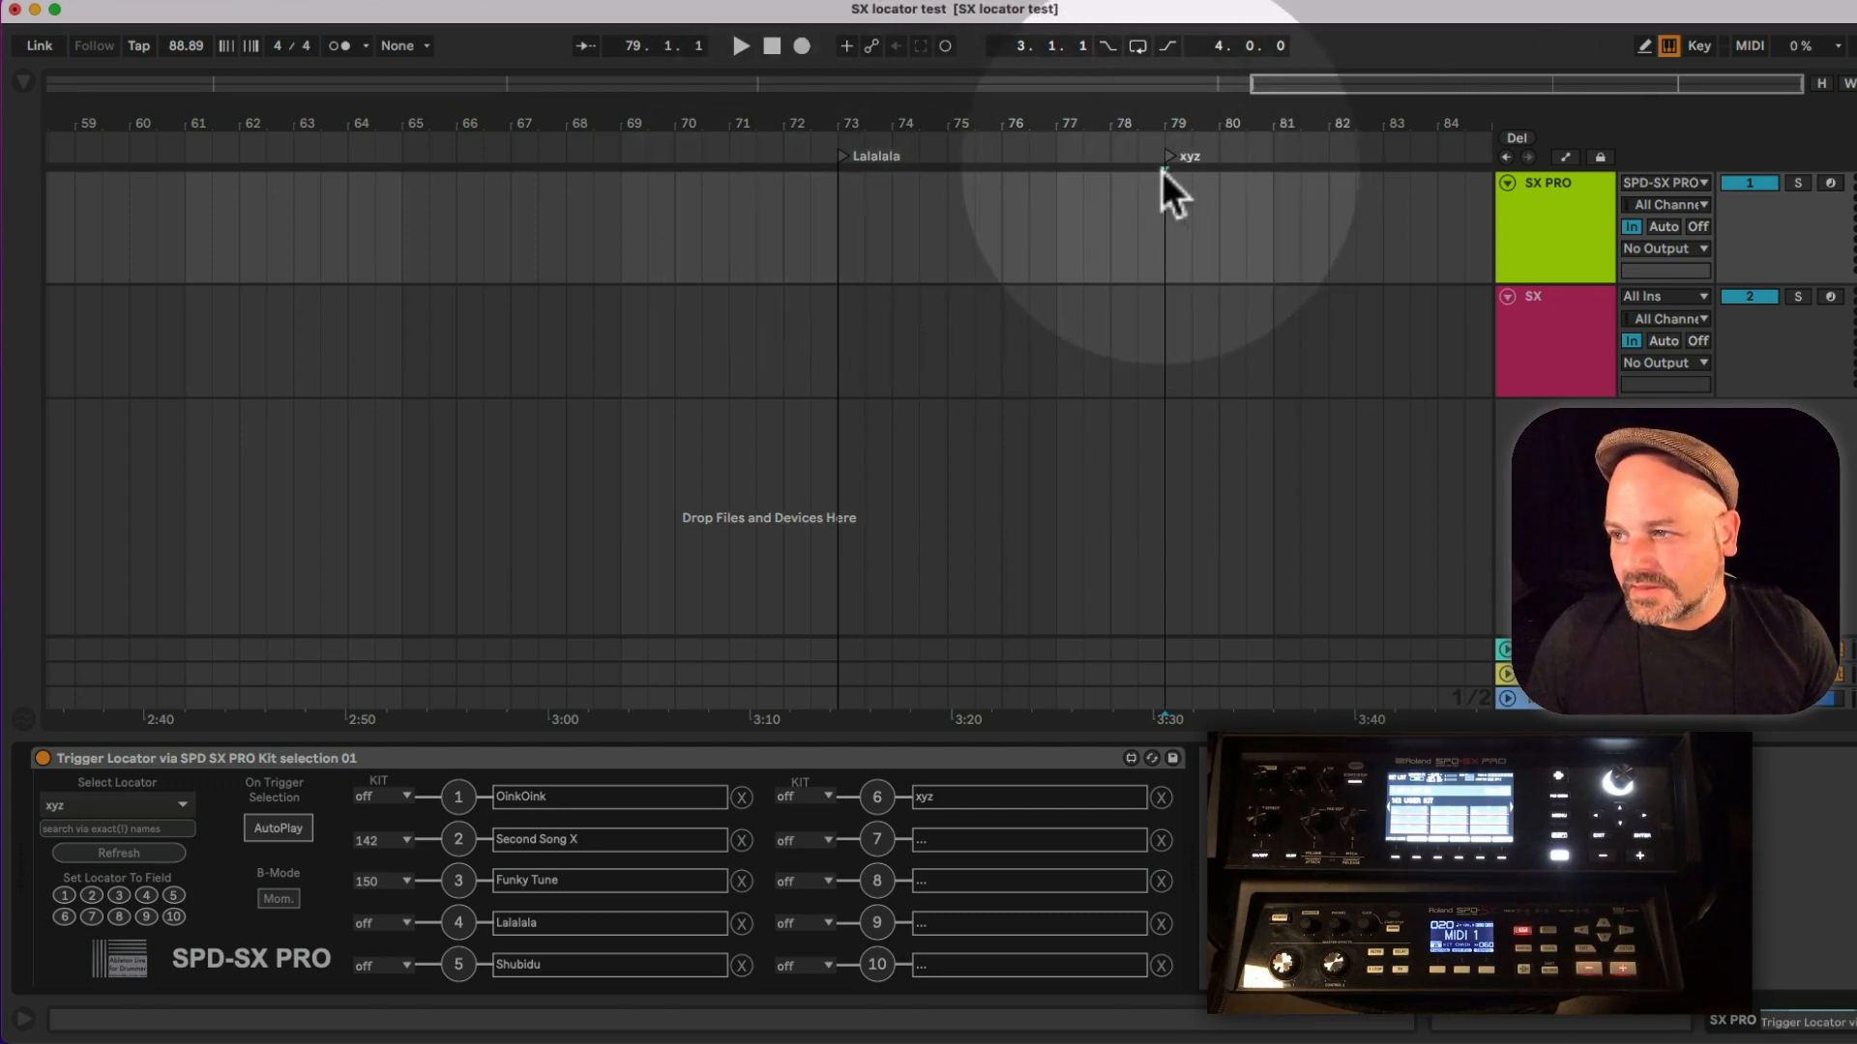
{"action": "mouse_move", "coordinate": [781, 384]}
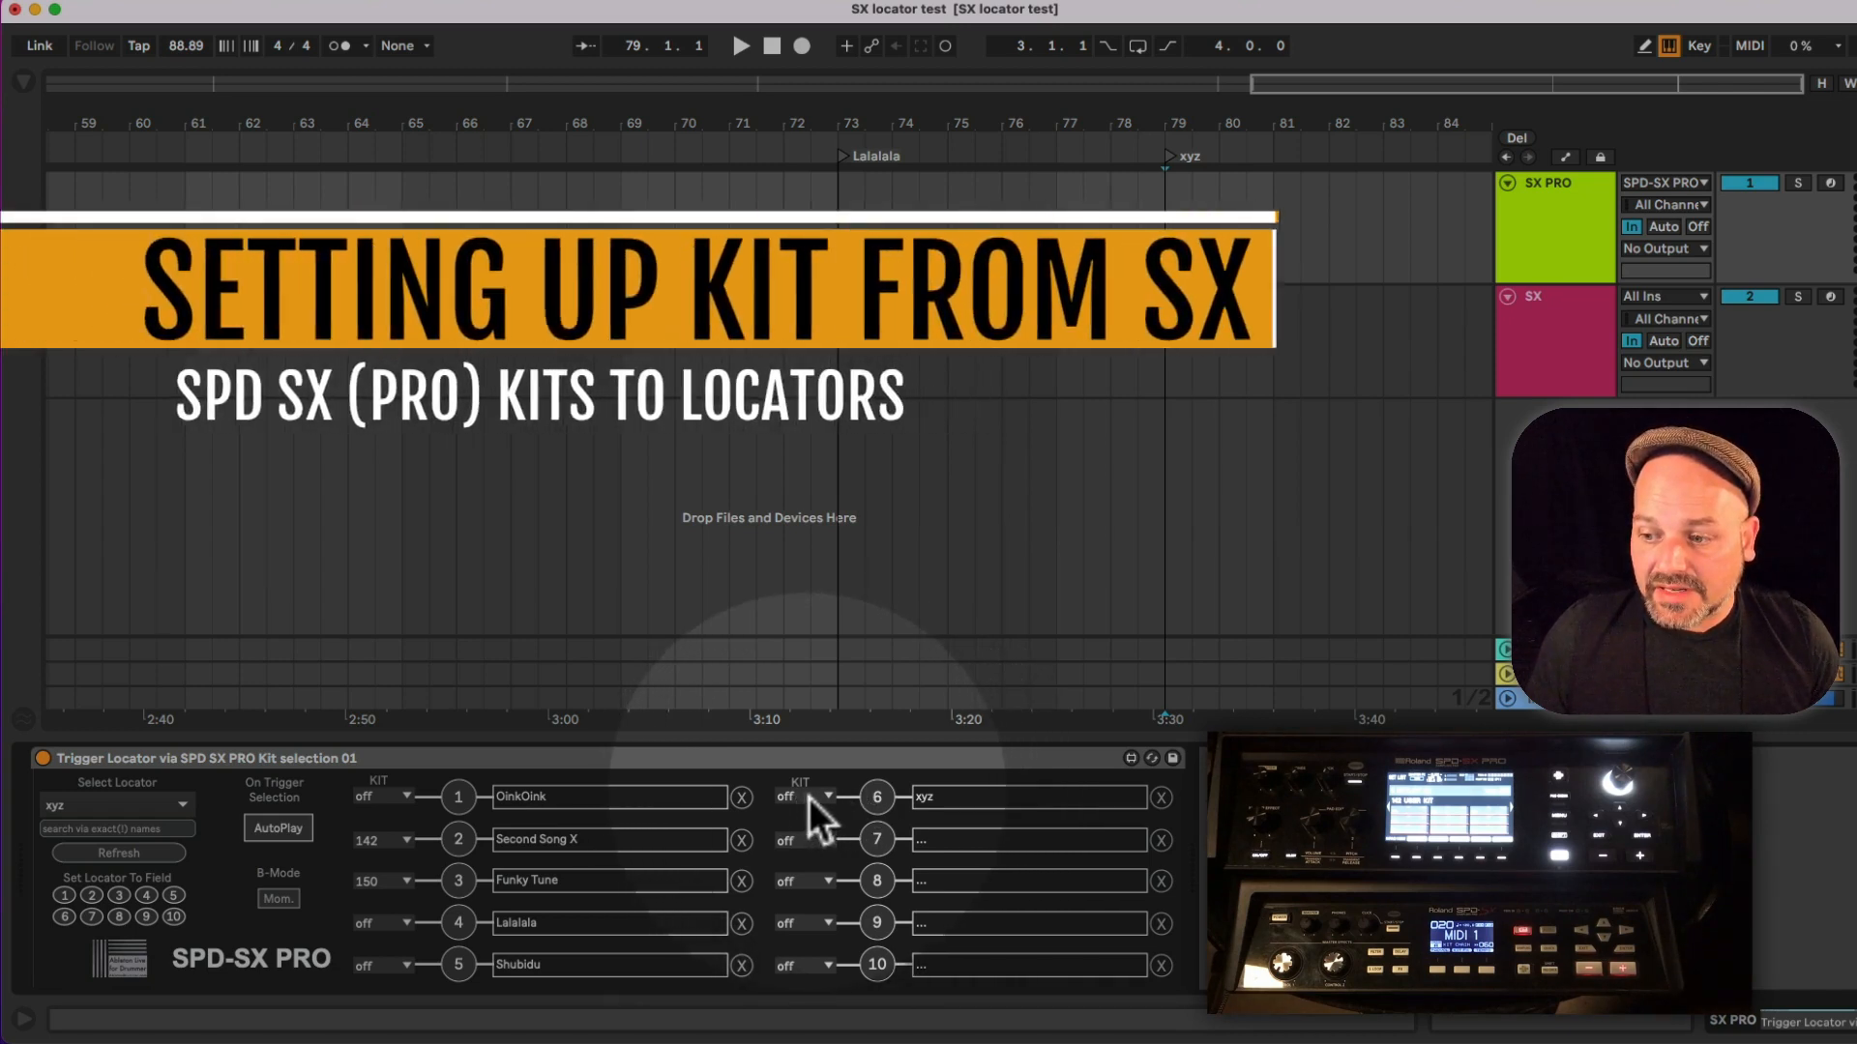
{"action": "left_click", "coordinate": [829, 797]}
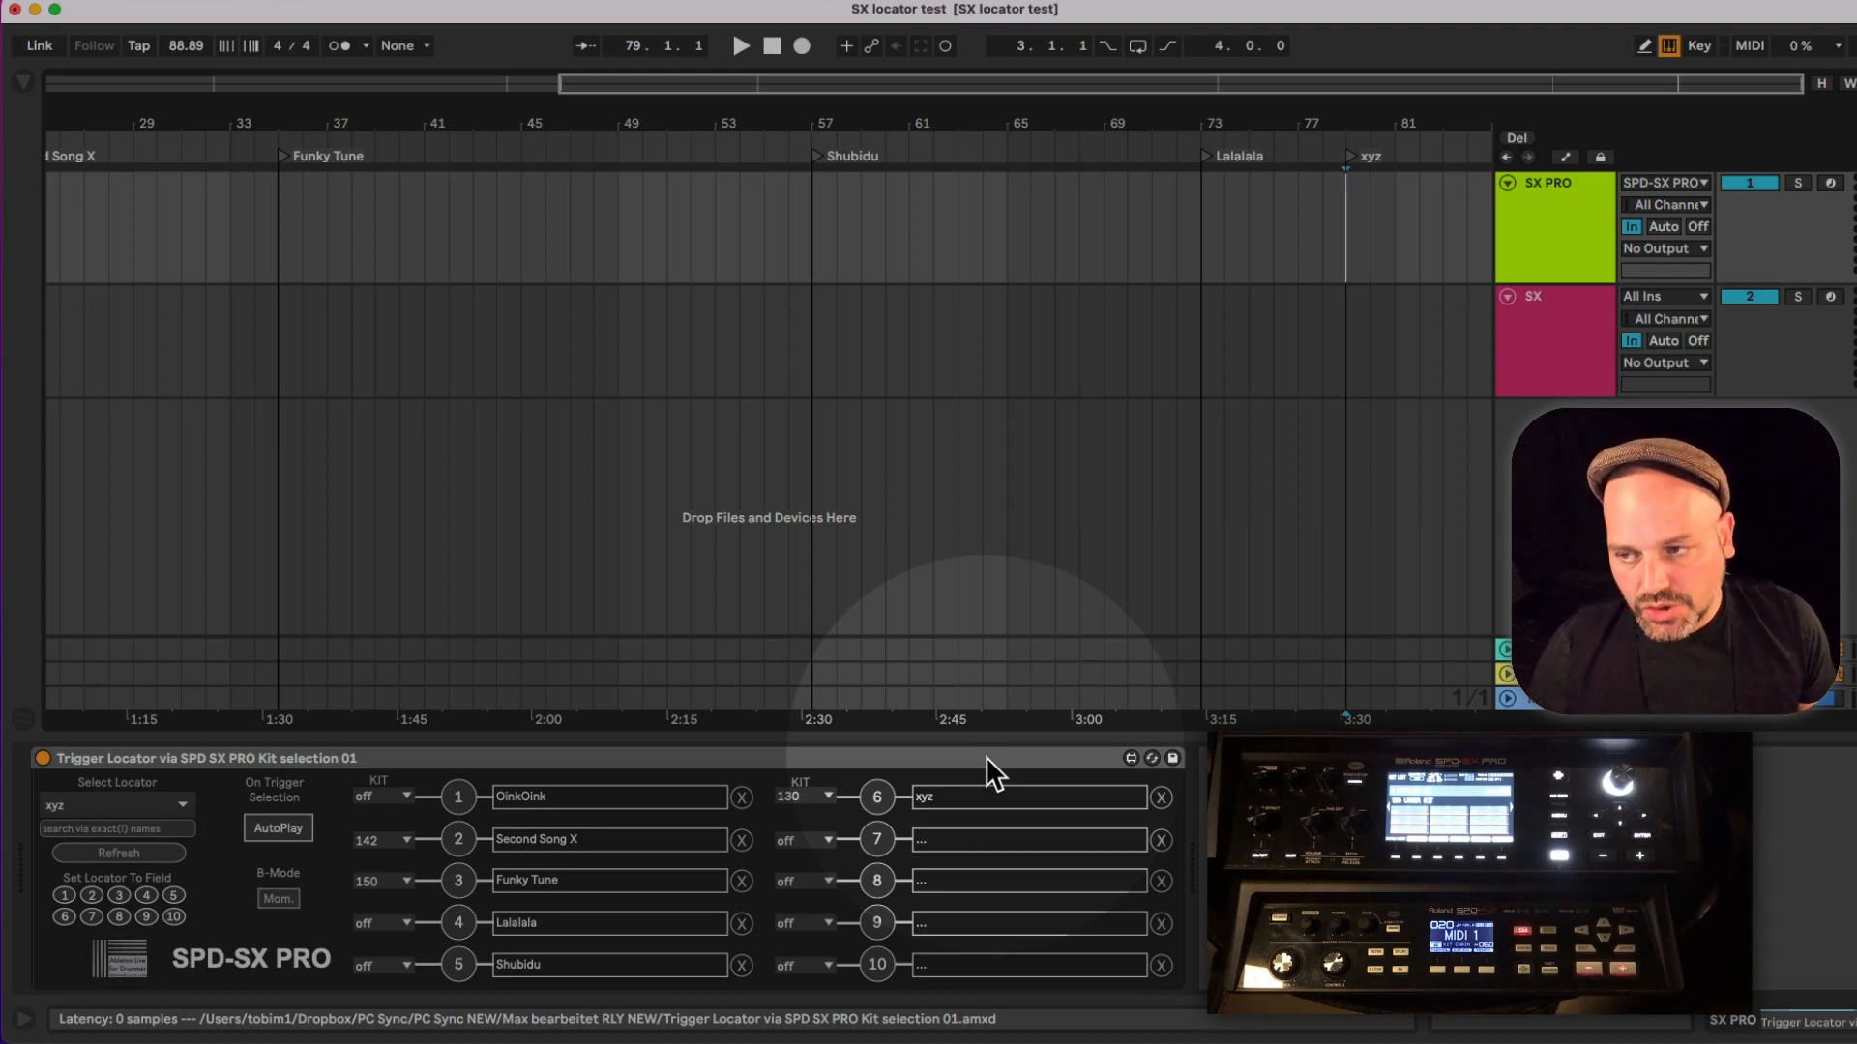
- Enable Track input for the SPD-SX PRO port and confirm the SX PRO track receives from it
{"action": "left_click", "coordinate": [1553, 227]}
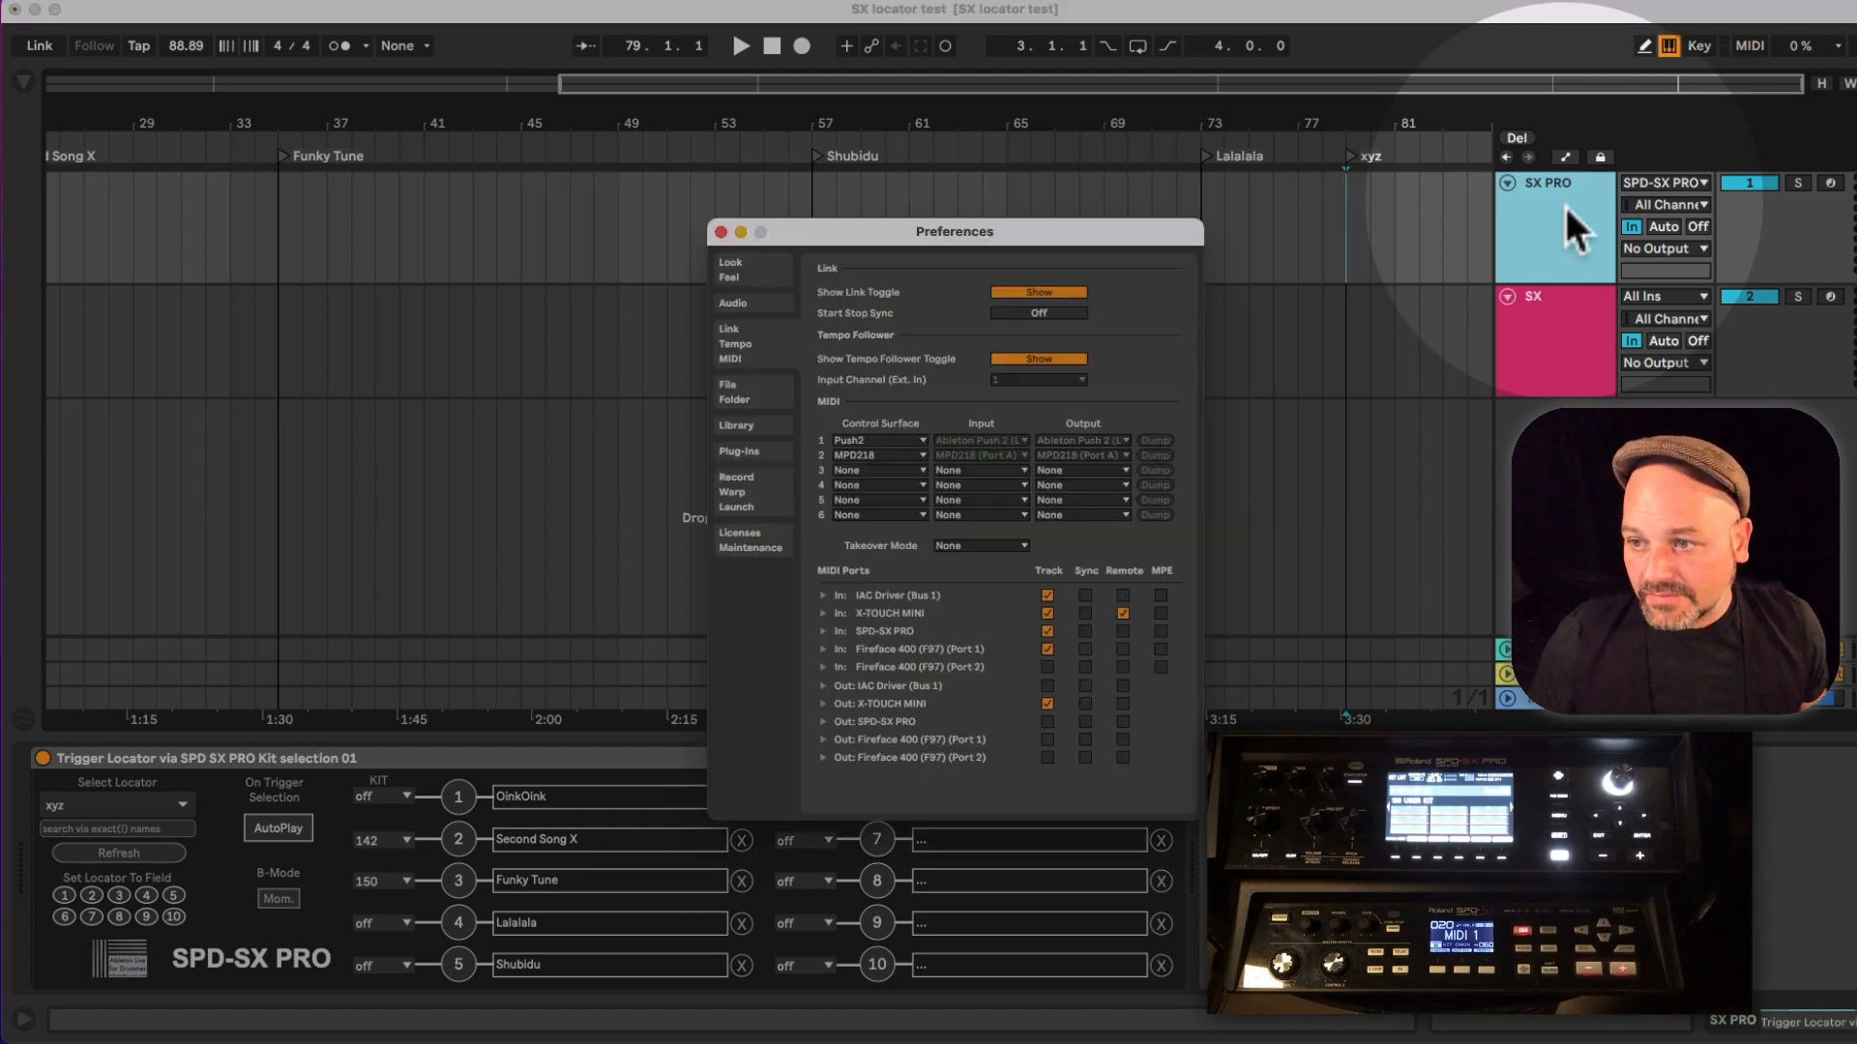
{"action": "left_click_drag", "start_coordinate": [953, 232], "coordinate": [461, 103]}
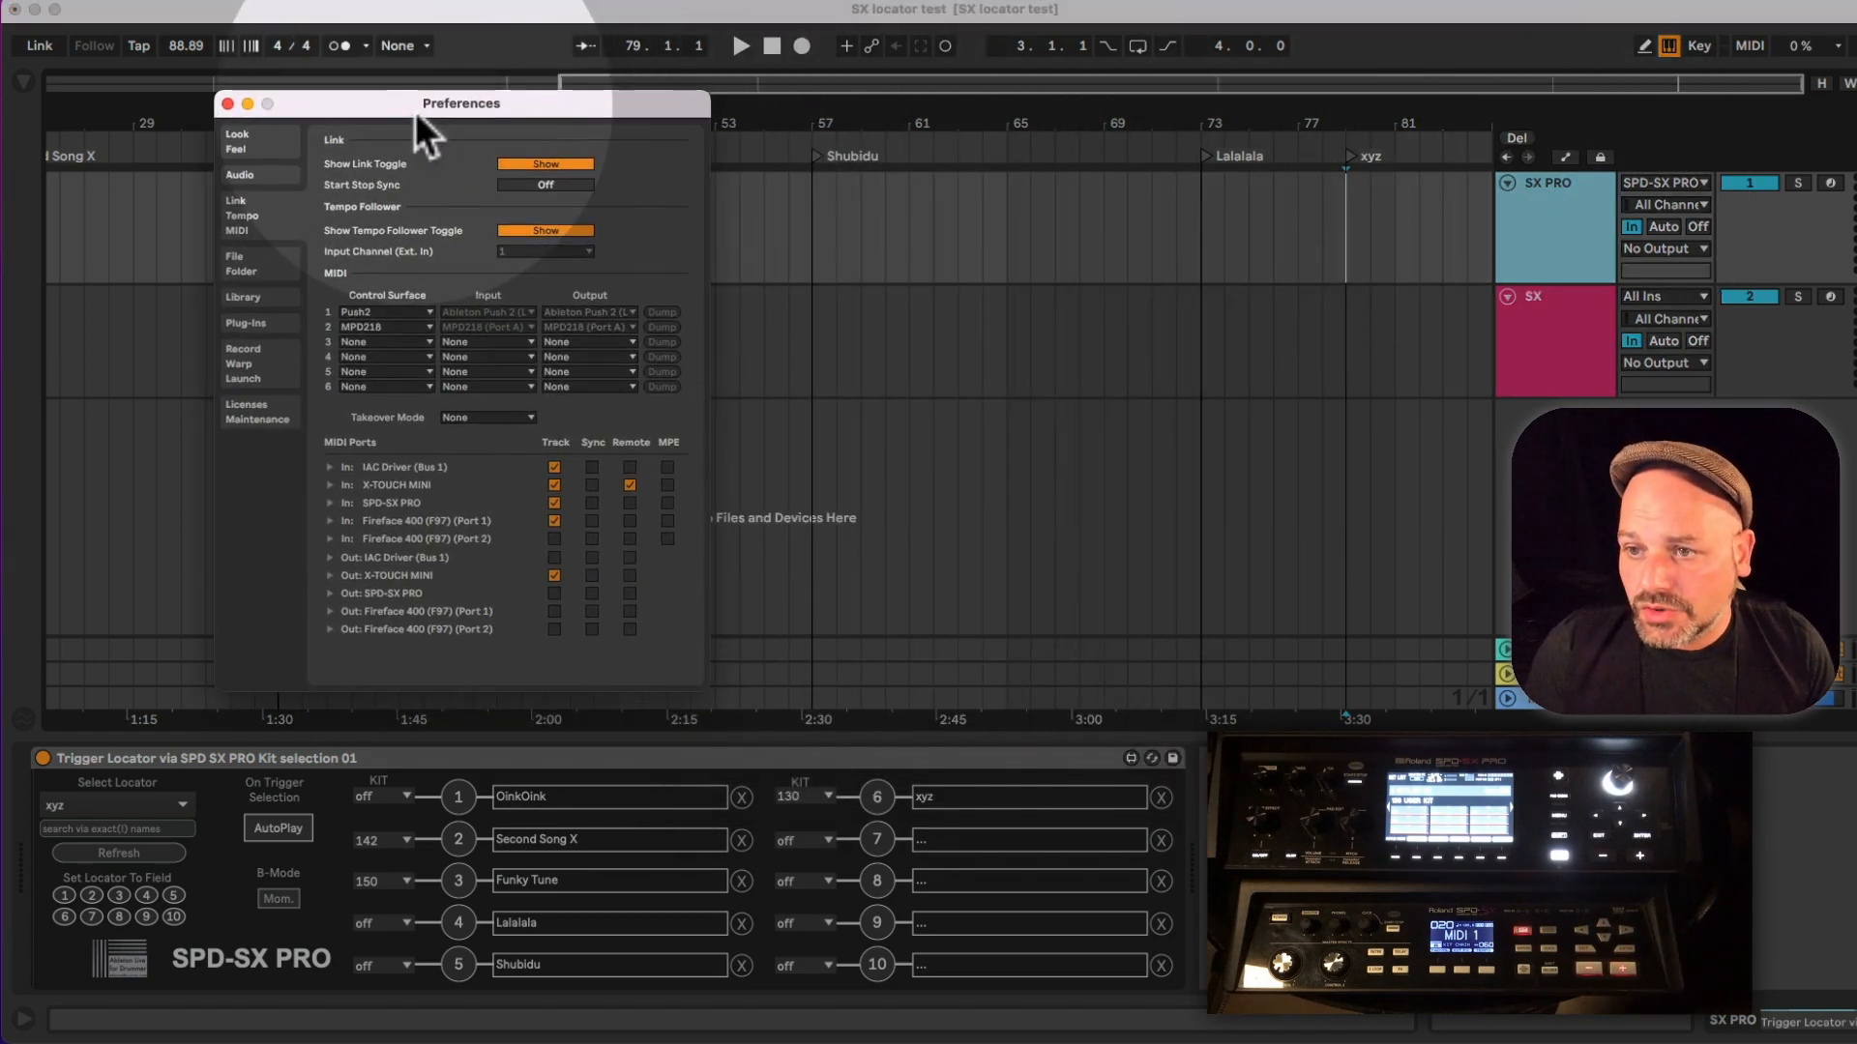
{"action": "mouse_move", "coordinate": [604, 611]}
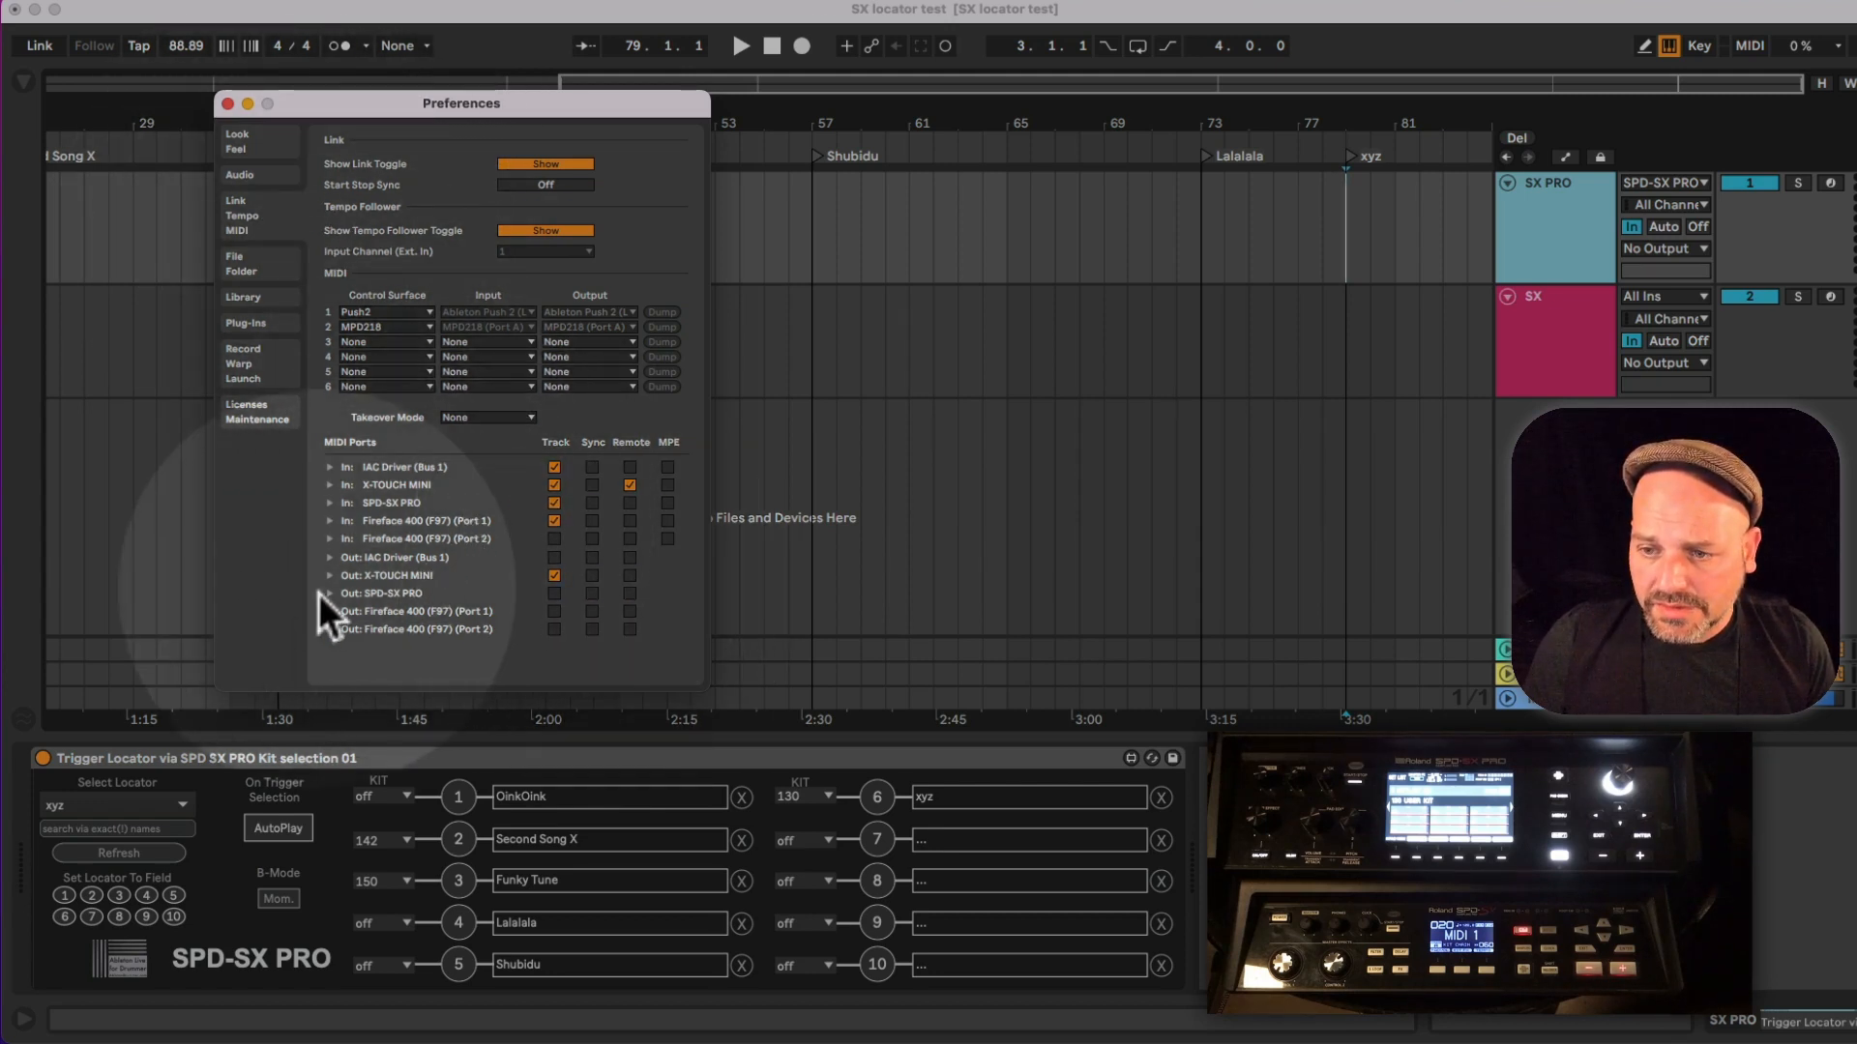
{"action": "mouse_move", "coordinate": [369, 528]}
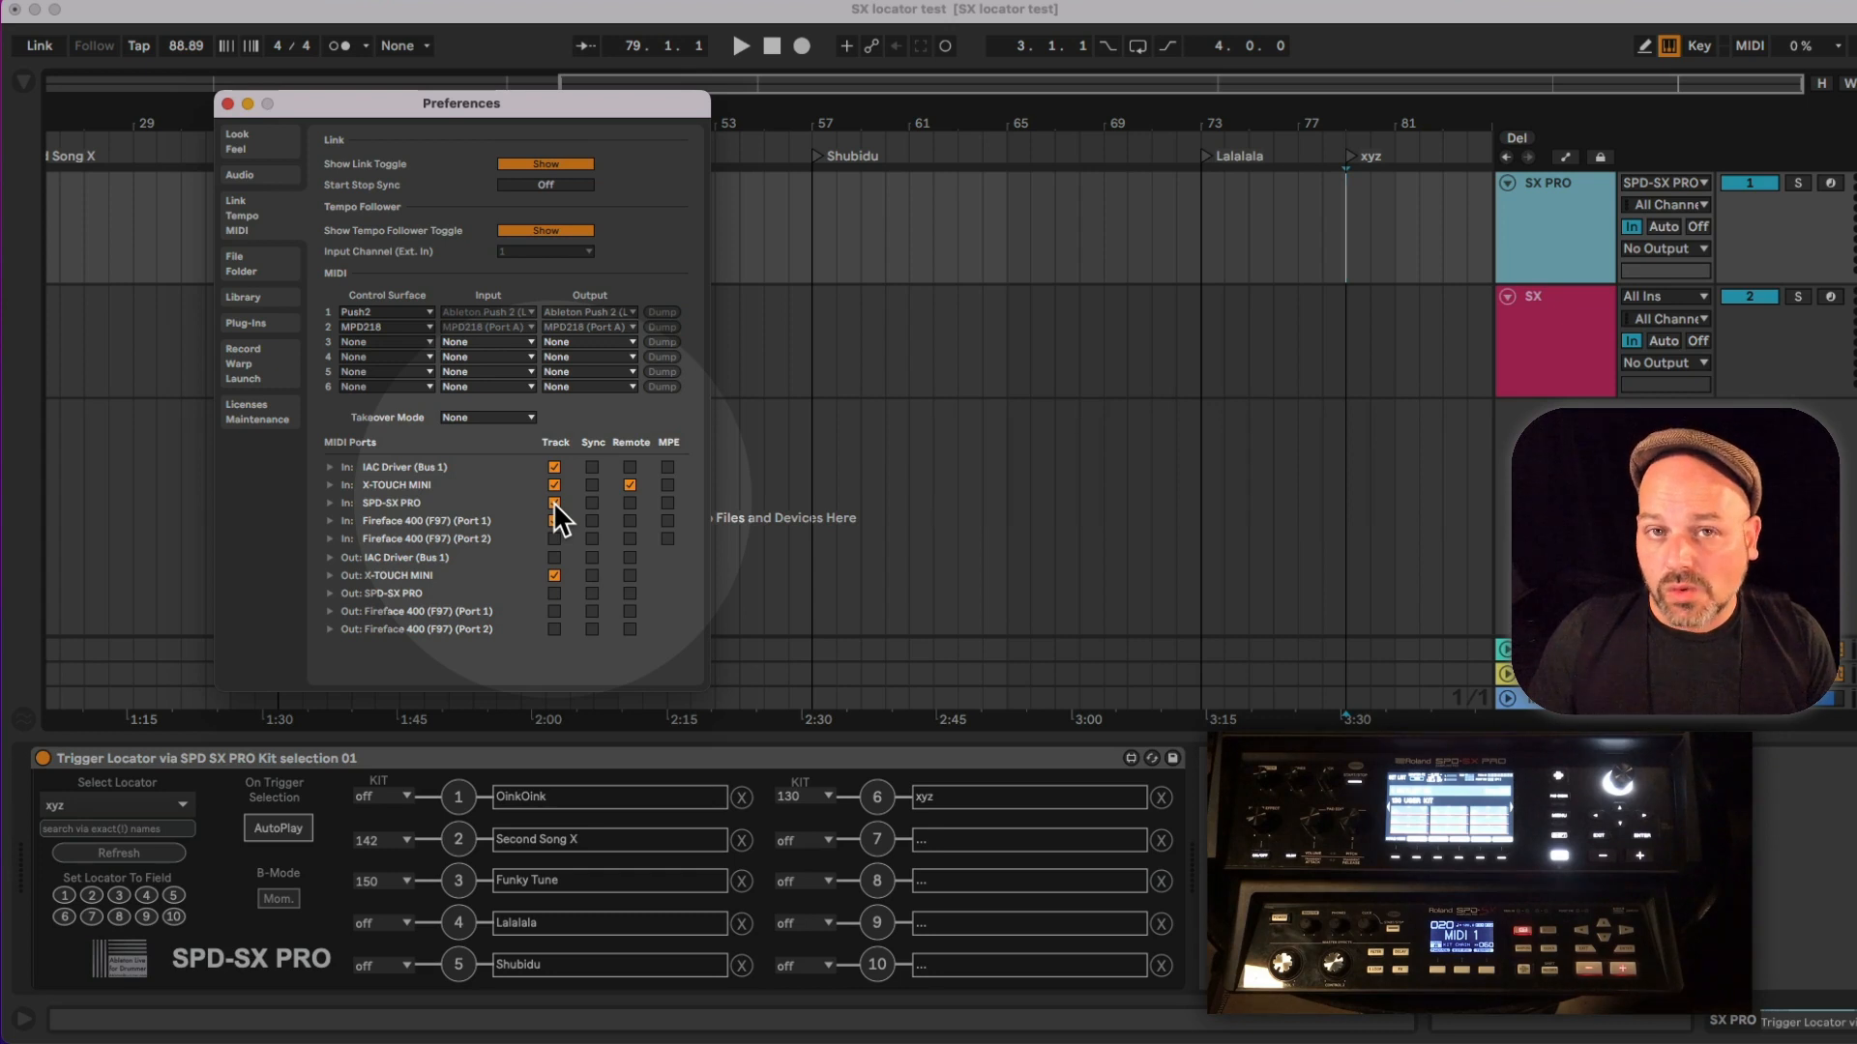
{"action": "left_click", "coordinate": [554, 503]}
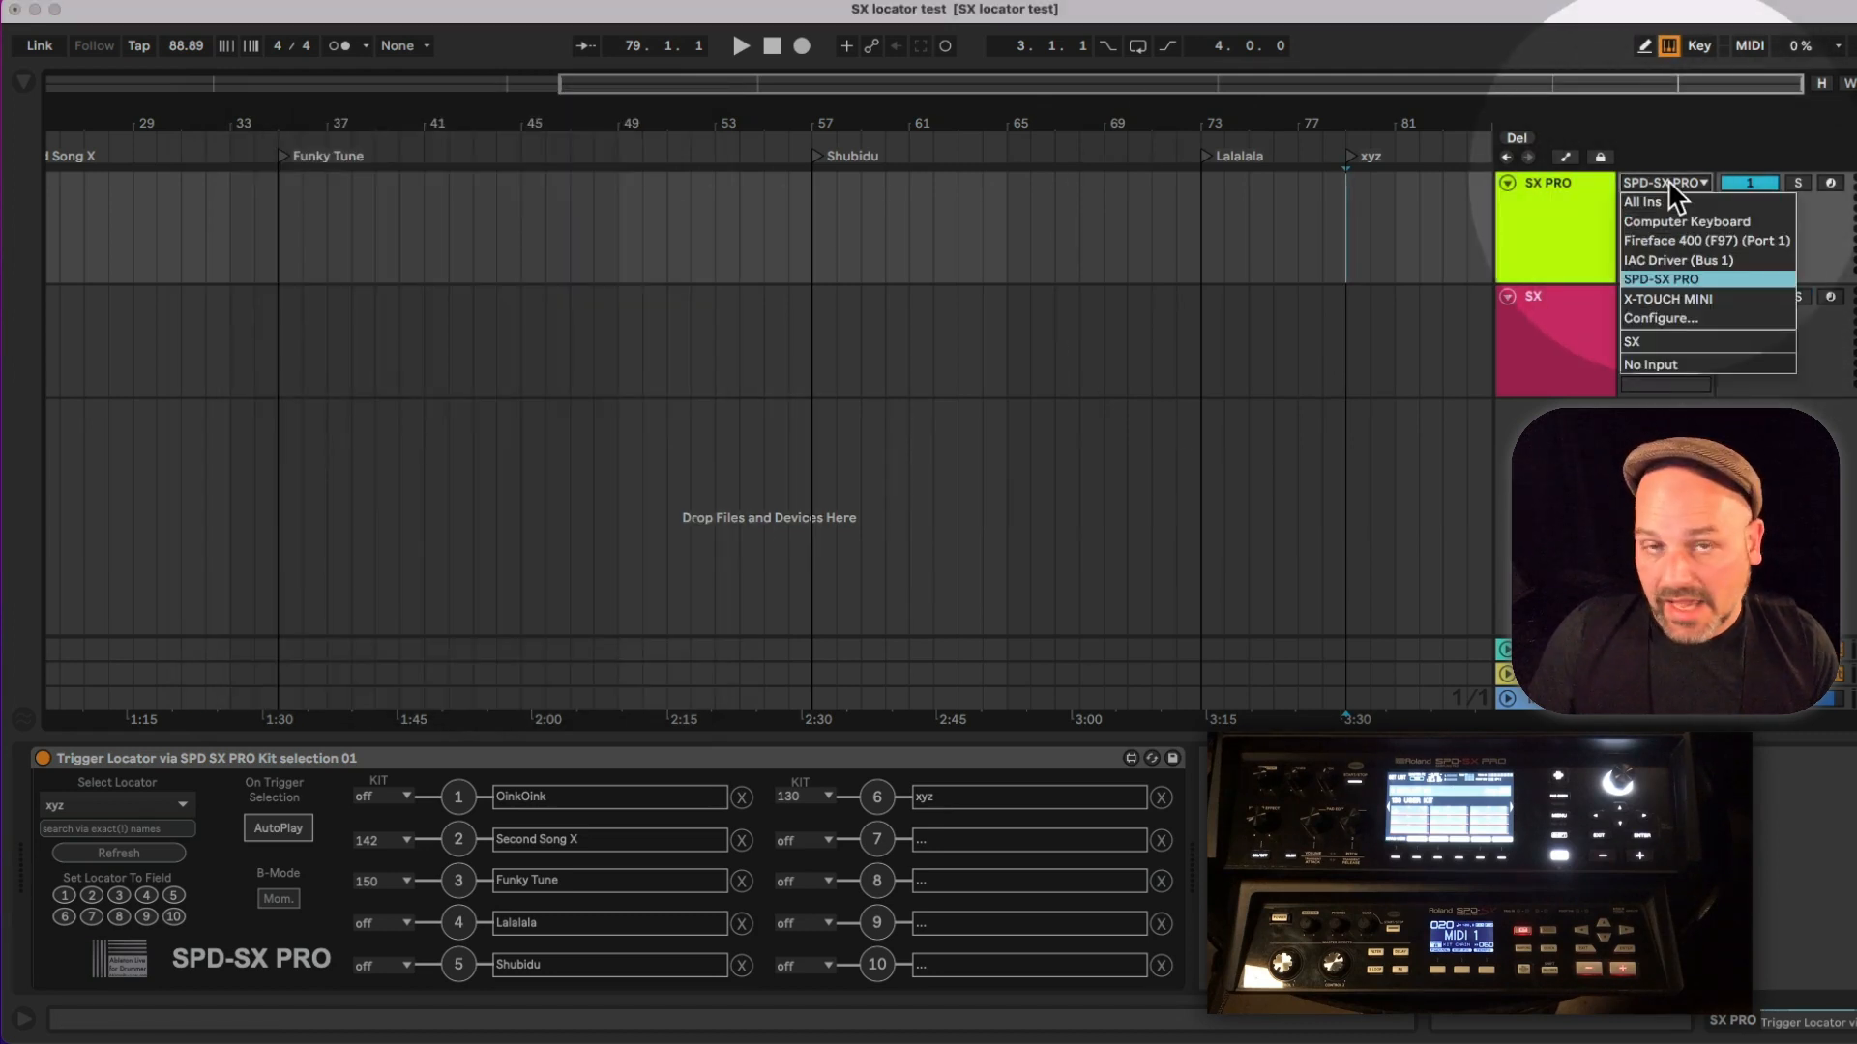
{"action": "left_click", "coordinate": [1690, 278]}
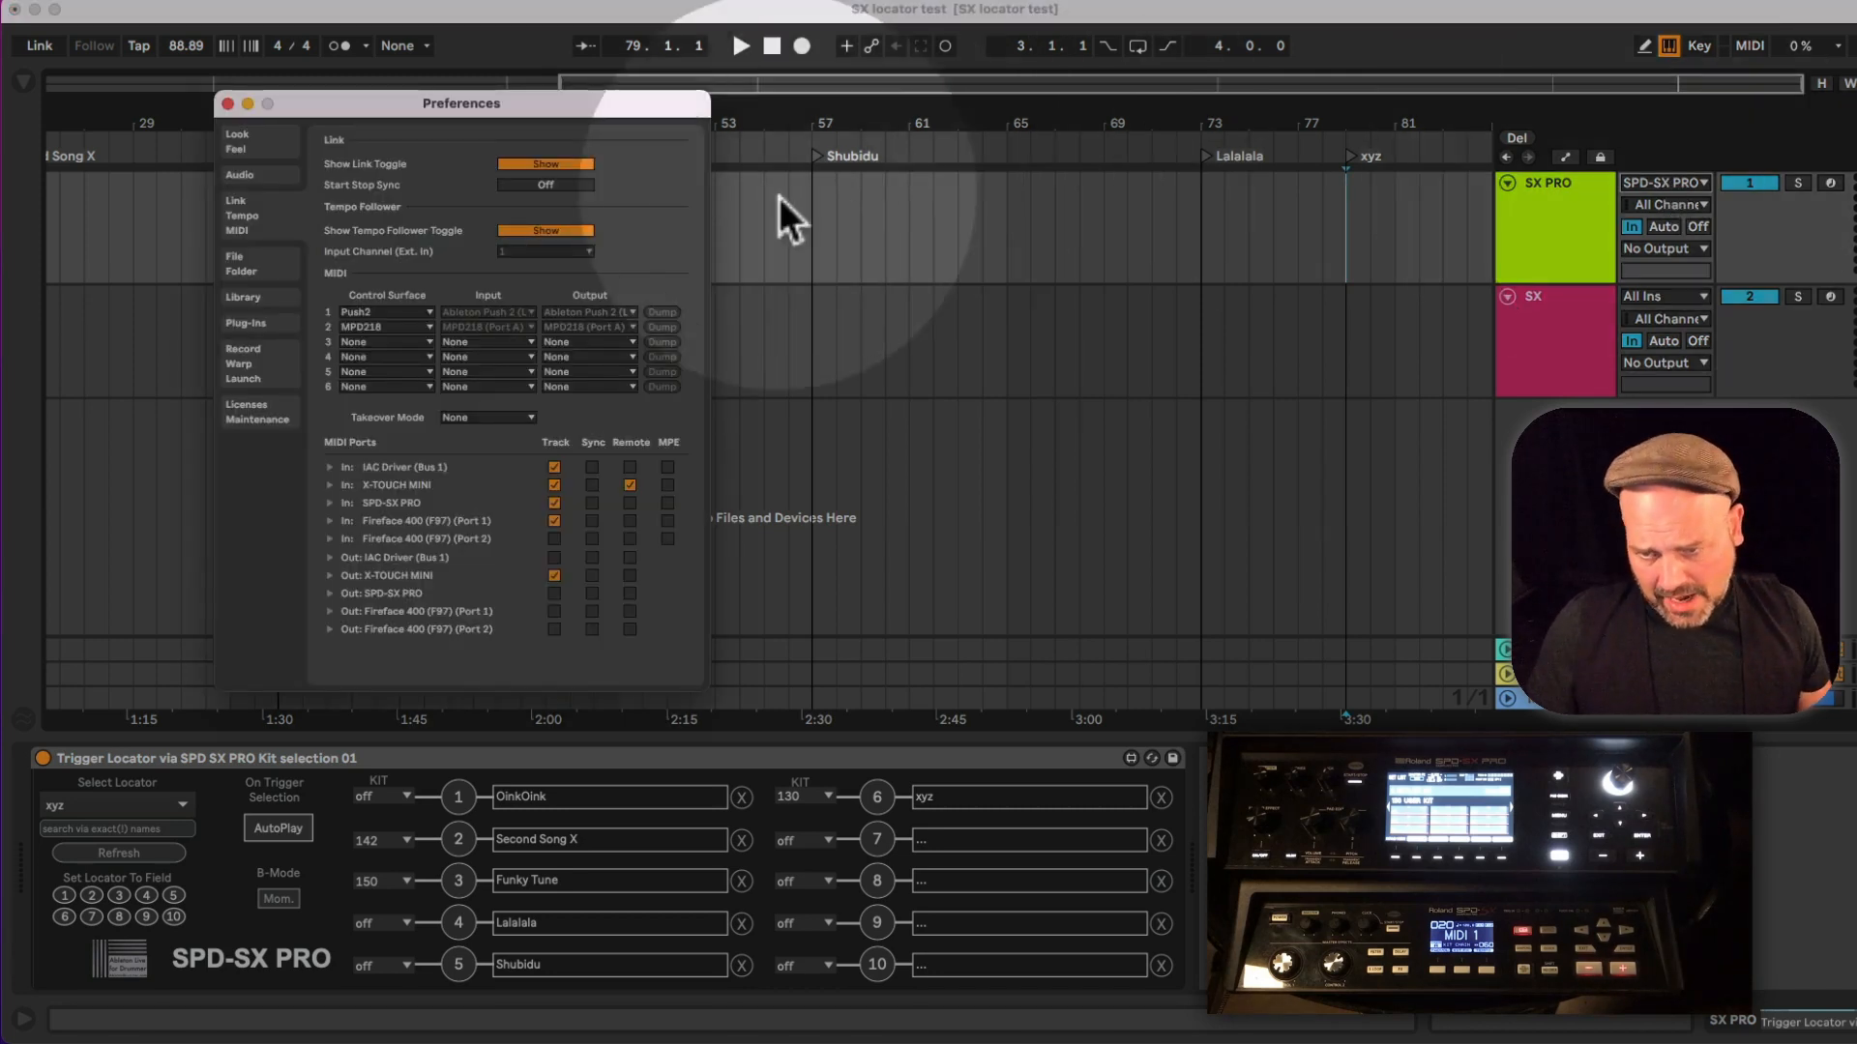
{"action": "mouse_move", "coordinate": [446, 627]}
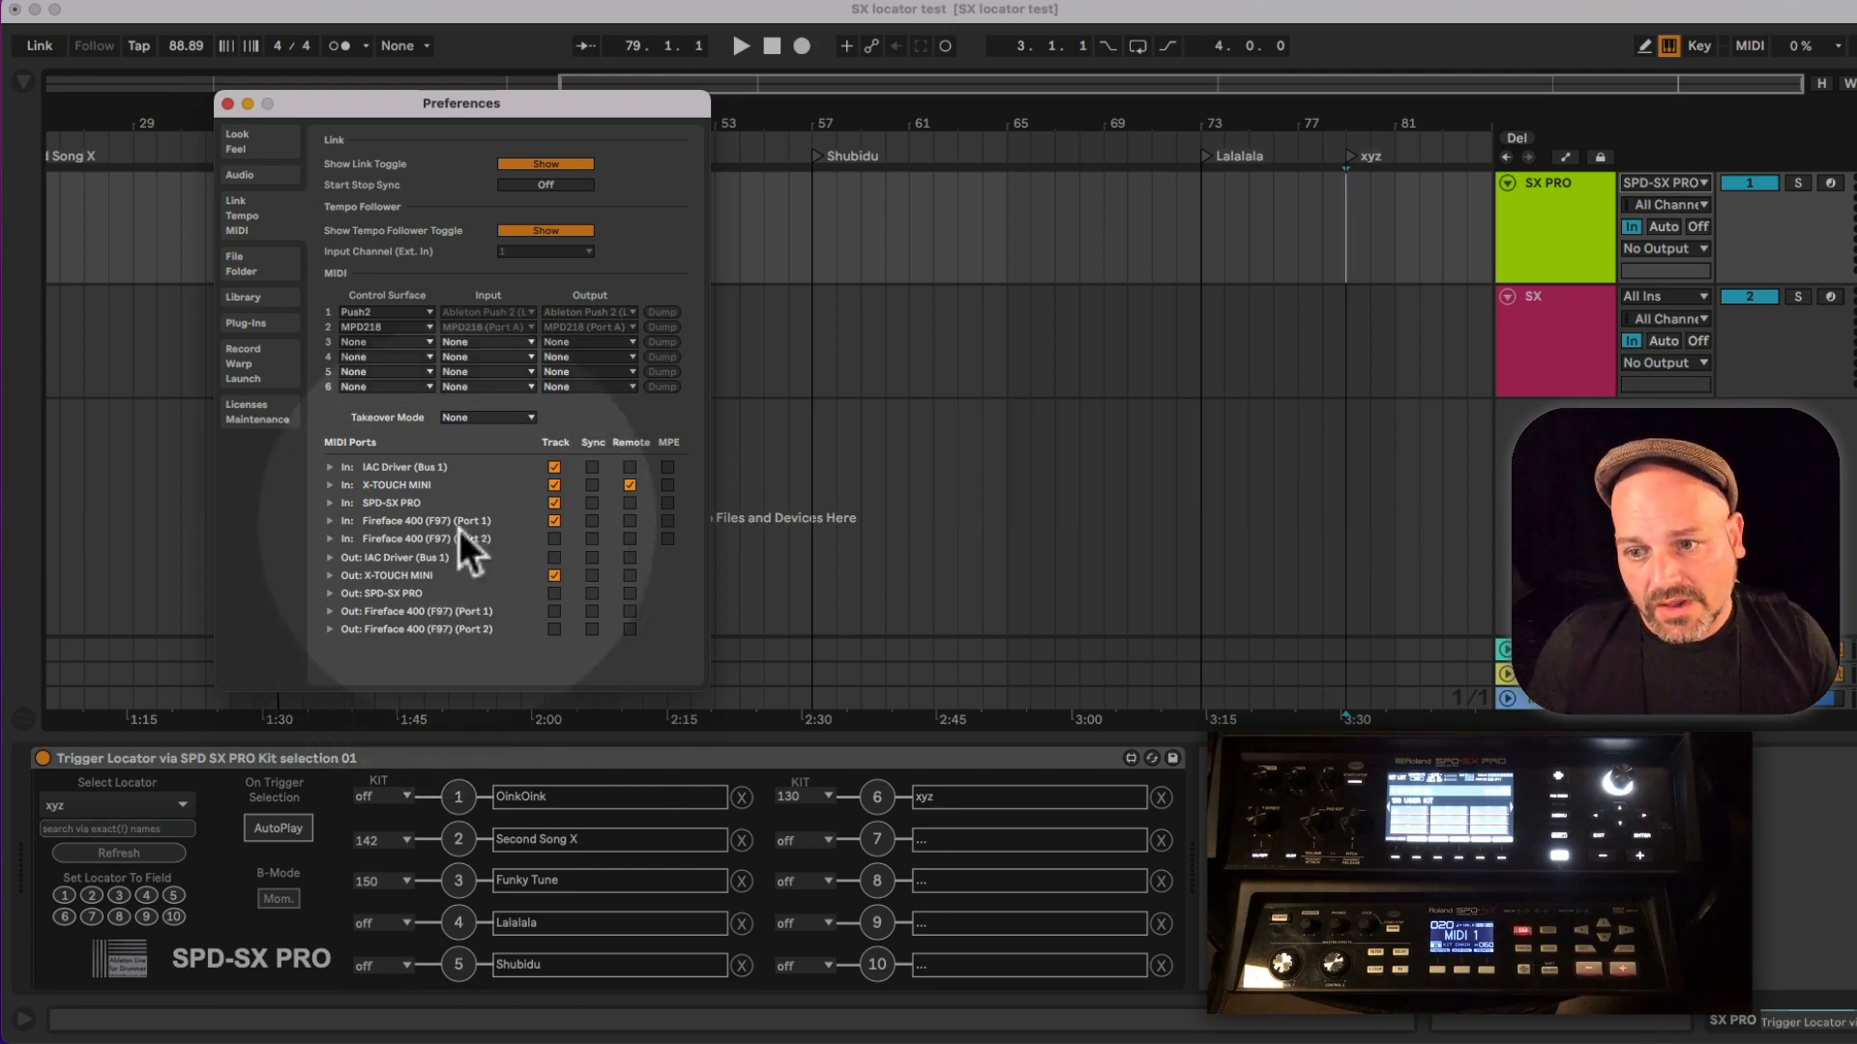
{"action": "mouse_move", "coordinate": [478, 610]}
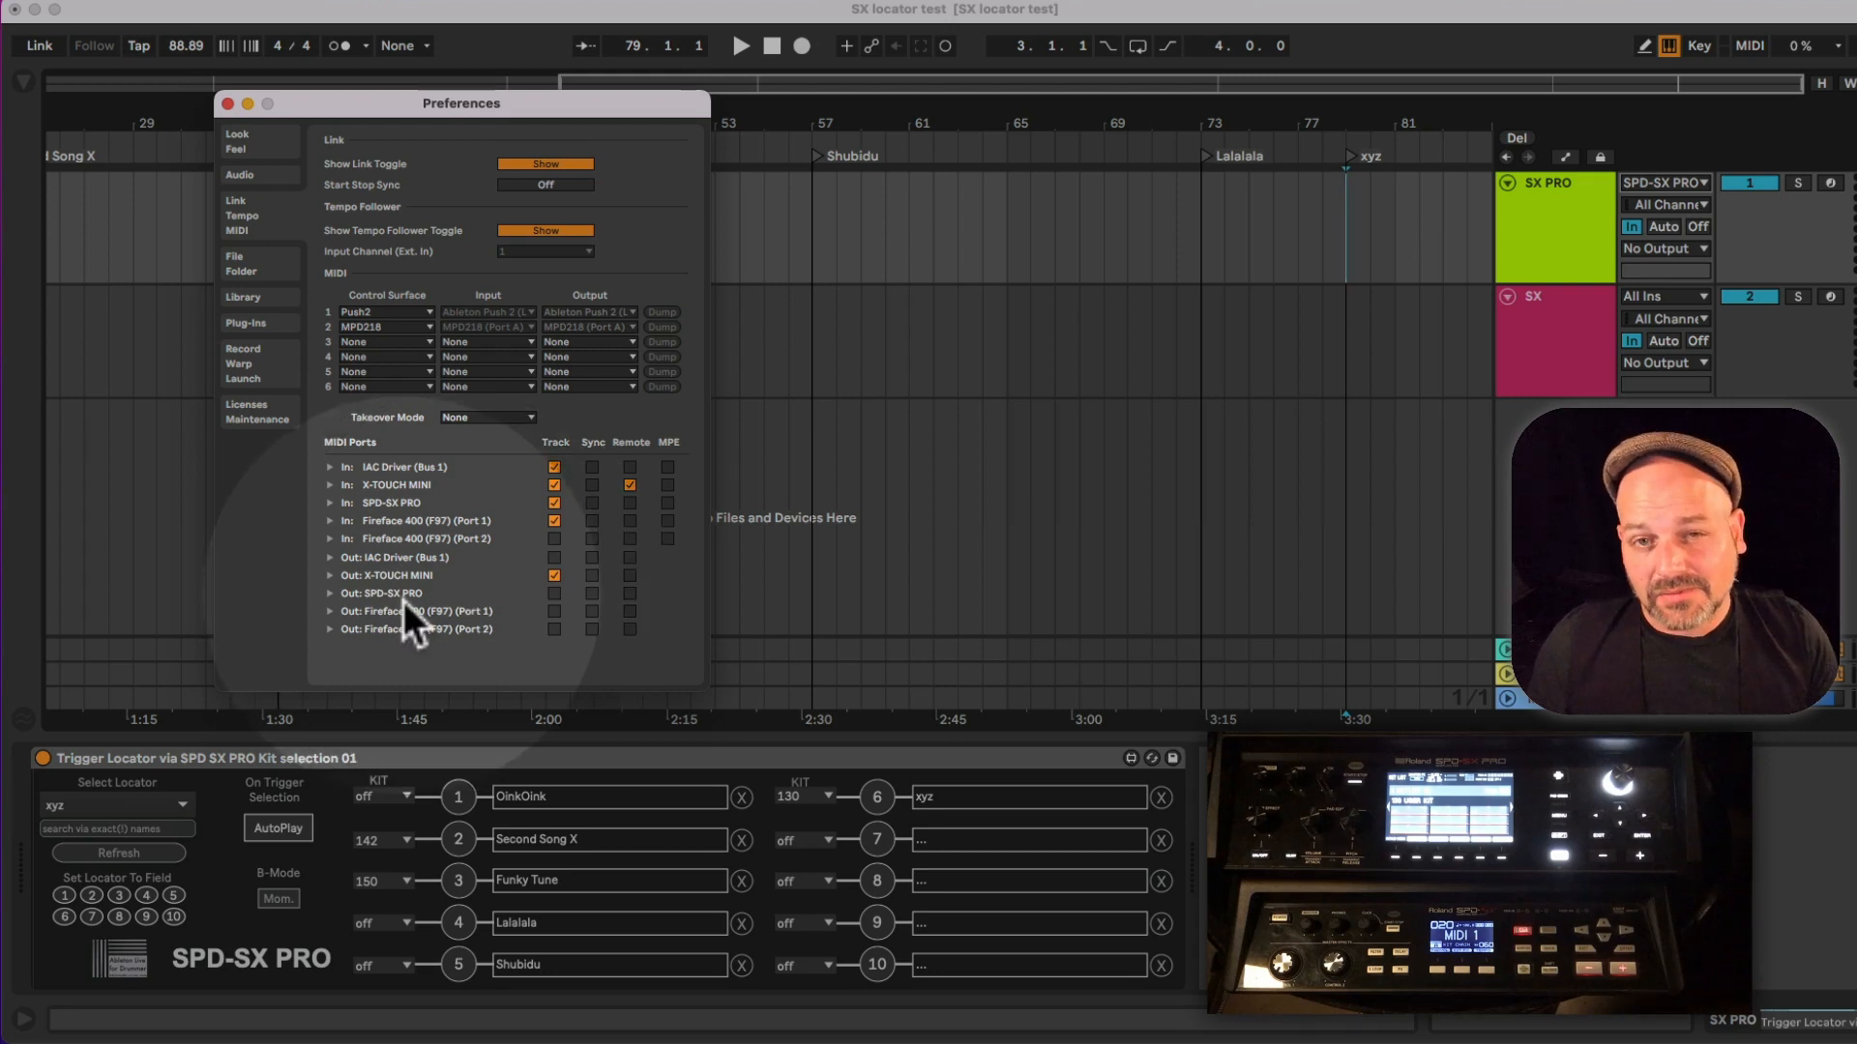
{"action": "mouse_move", "coordinate": [518, 609]}
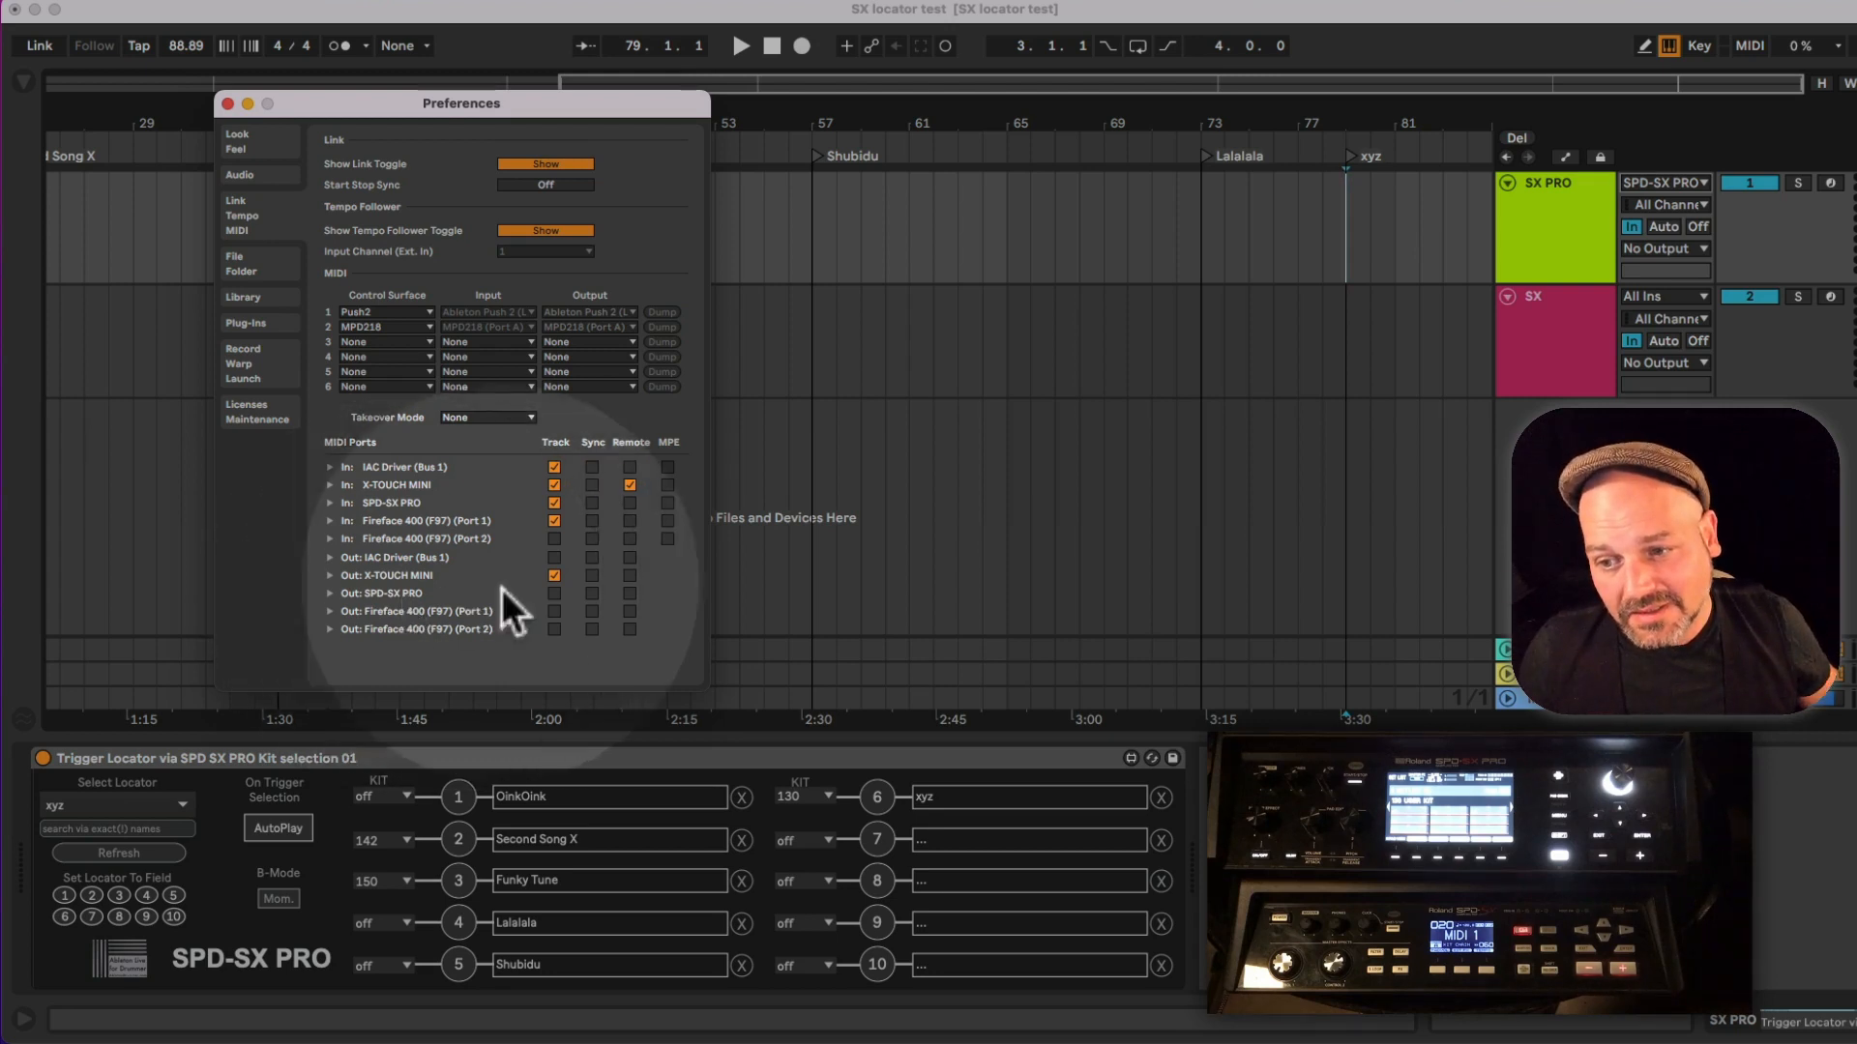